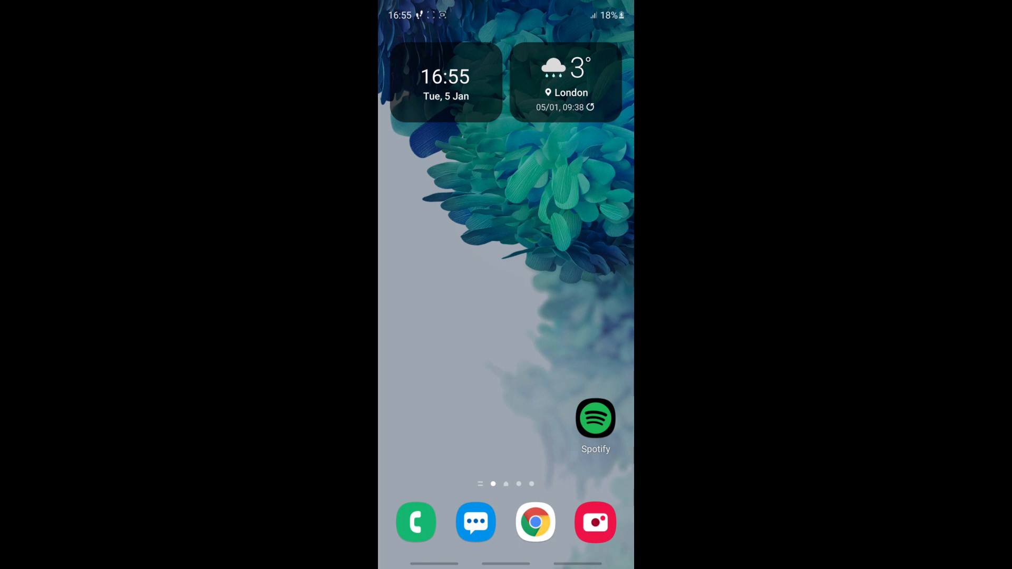
Step: Launch Chrome from the home screen dock, landing on the Fortnite page
scroll("down", 3)
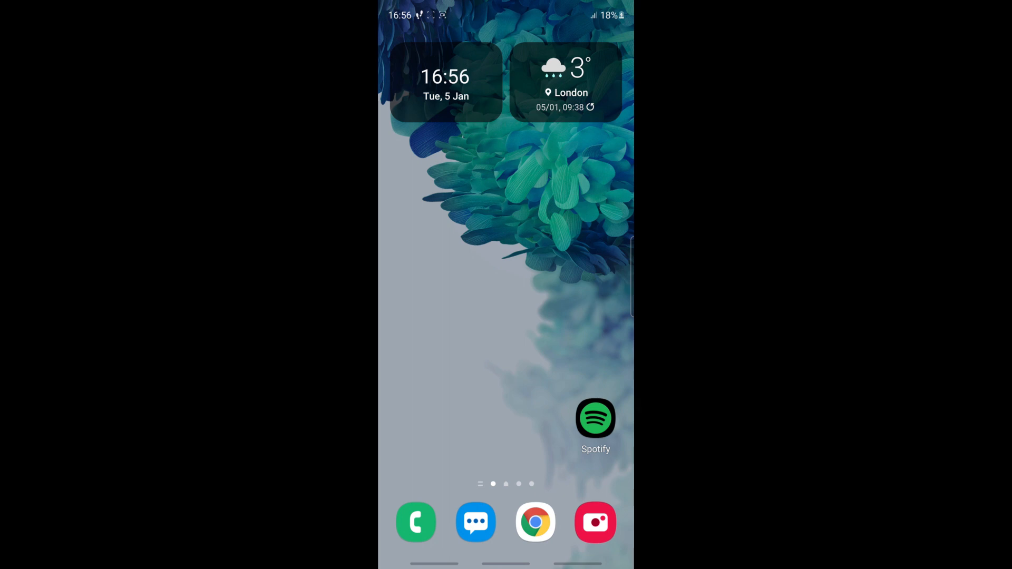
left_click(535, 522)
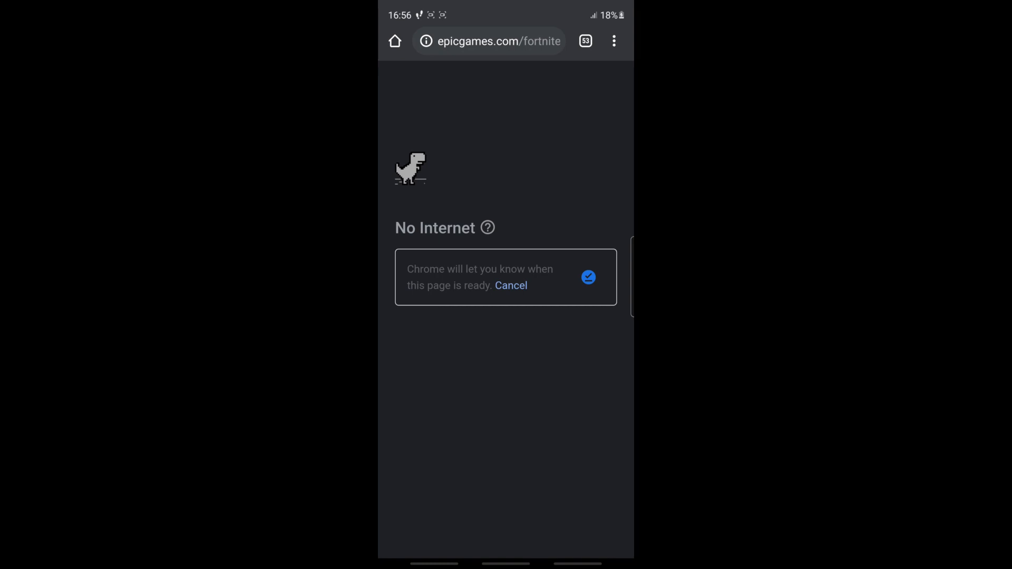
Step: Leave Chrome after the Fortnite page shows No Internet
key("HOME")
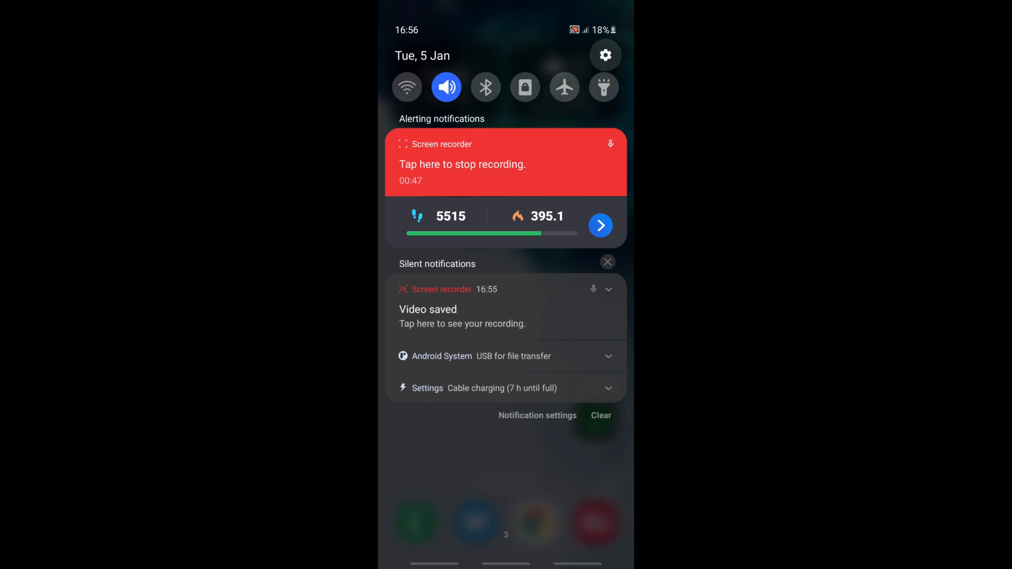
Step: Go to Settings > Connections > Mobile networks
left_click(606, 55)
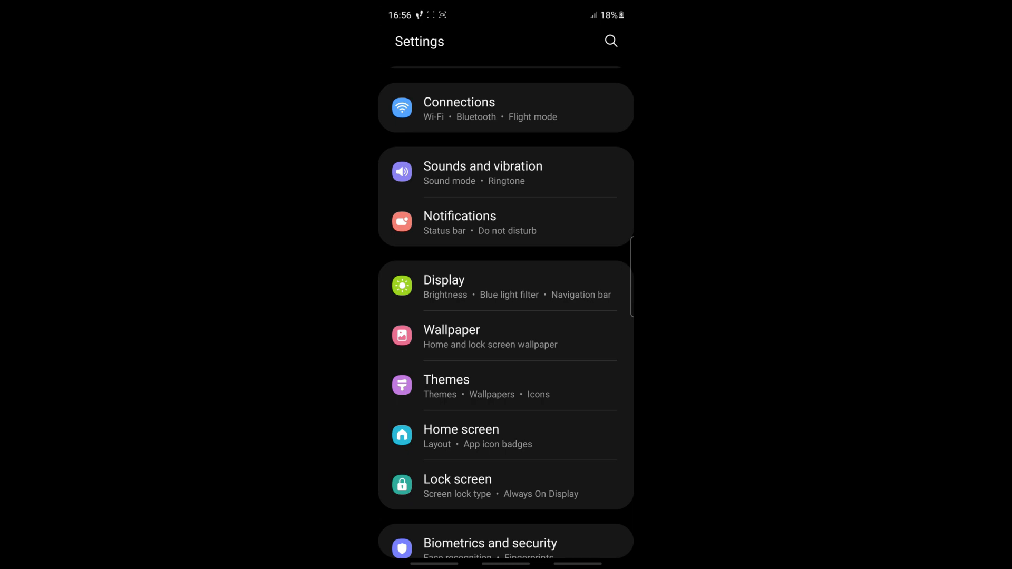
left_click(460, 108)
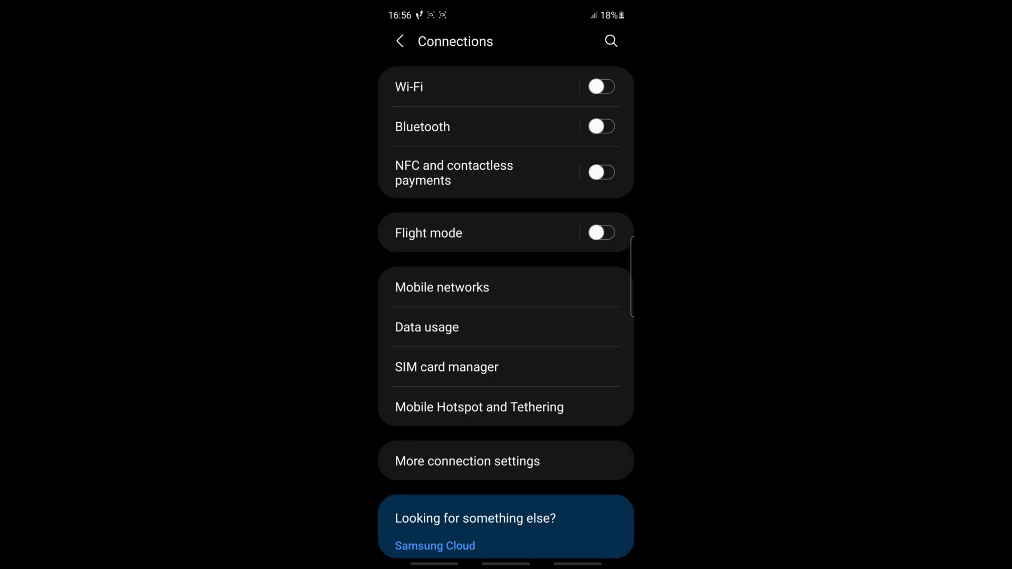
left_click(441, 287)
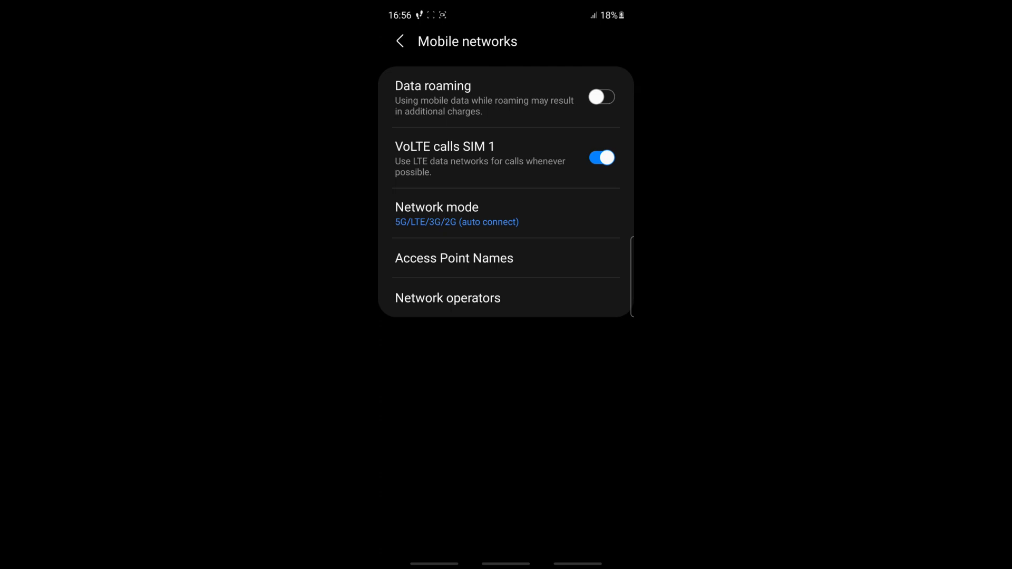
Step: Change Network mode from 5G/LTE/3G/2G to 3G/2G (auto connect)
left_click(436, 214)
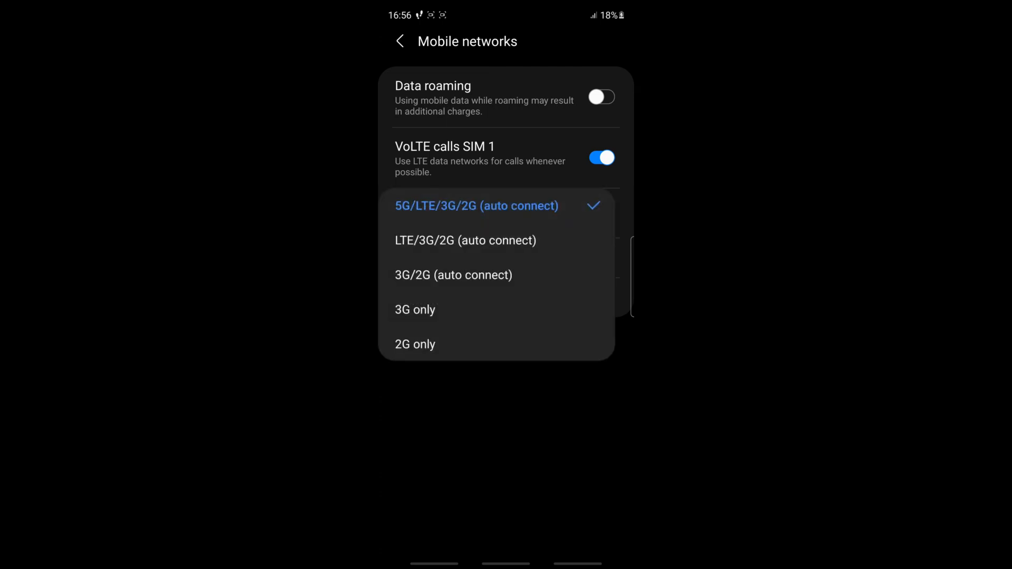
left_click(454, 276)
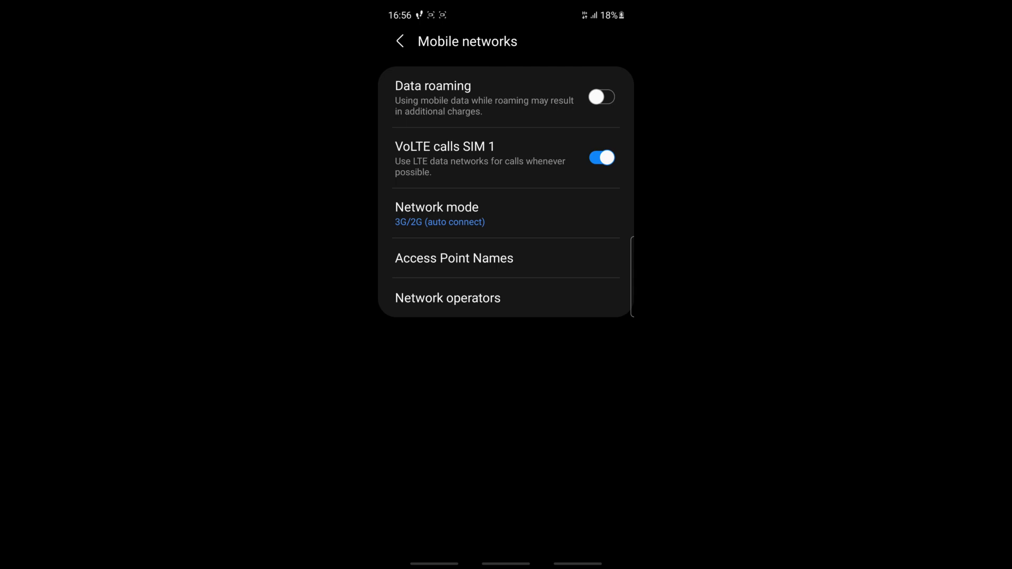
Step: Restore Network mode to 5G/LTE/3G/2G (auto connect) and exit Settings
left_click(436, 208)
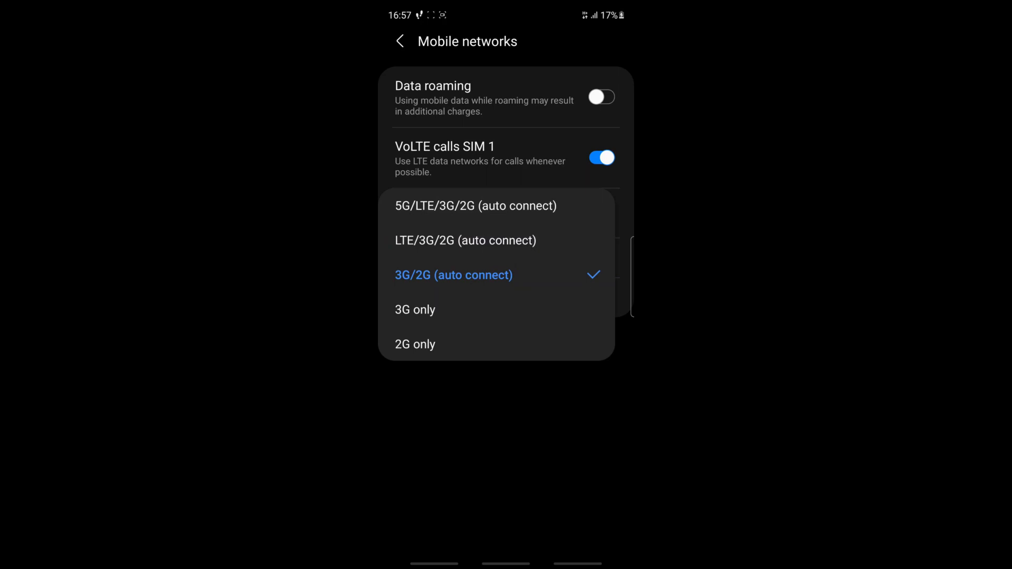
left_click(476, 205)
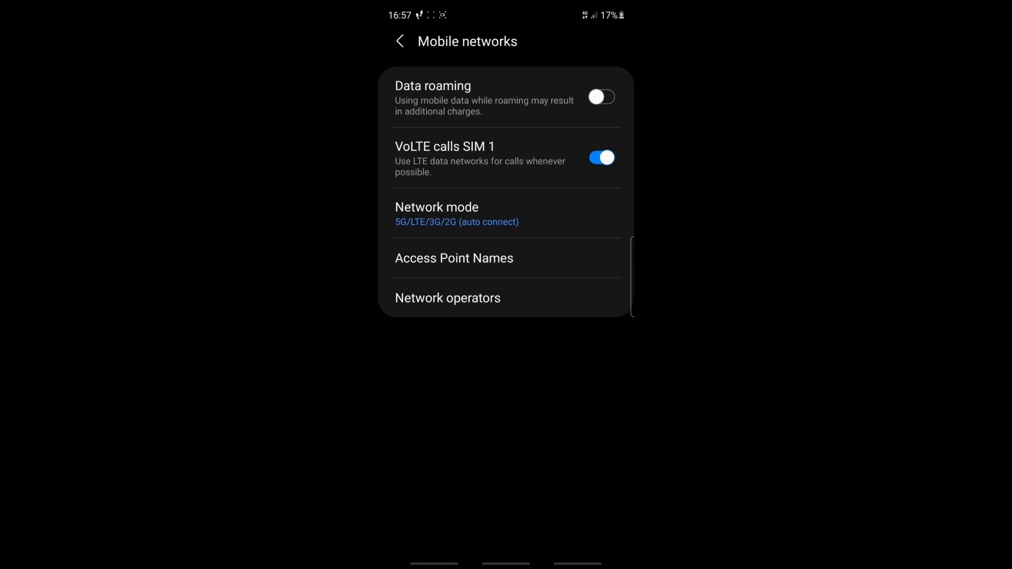
key("HOME")
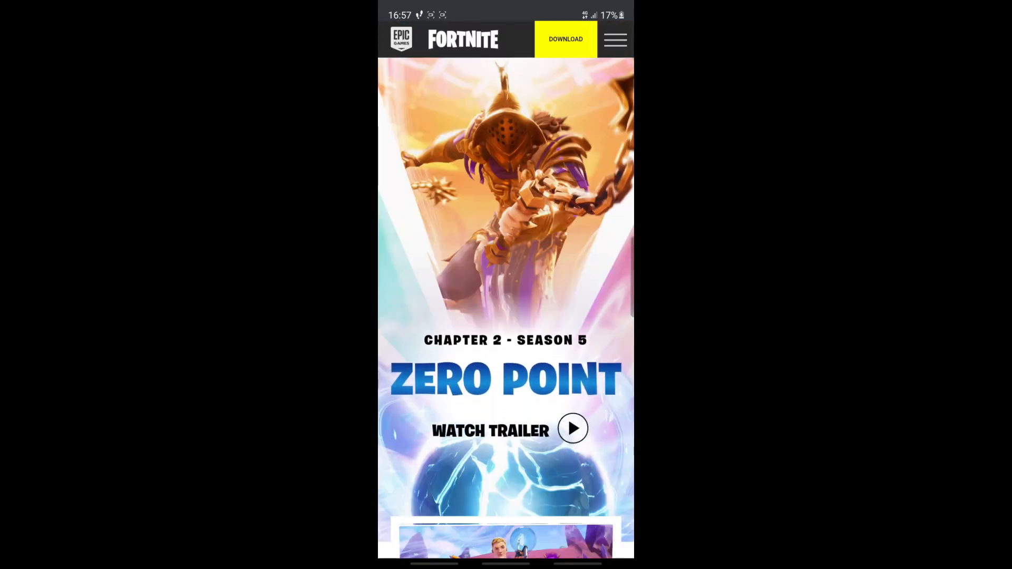
Step: Scroll through the loaded Fortnite Zero Point page to New Hunting Grounds
scroll("down", 3)
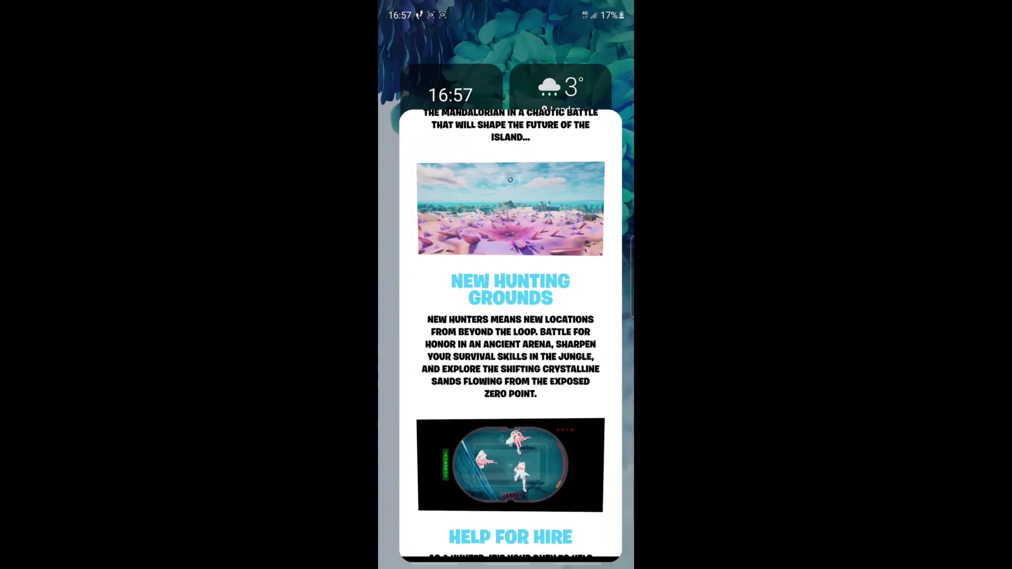